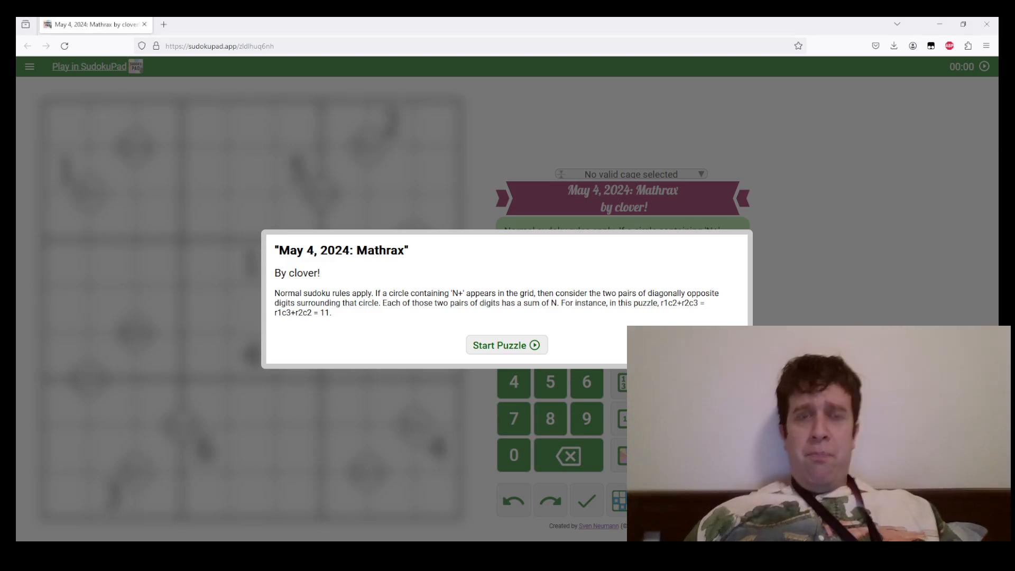
mouse_move(539, 354)
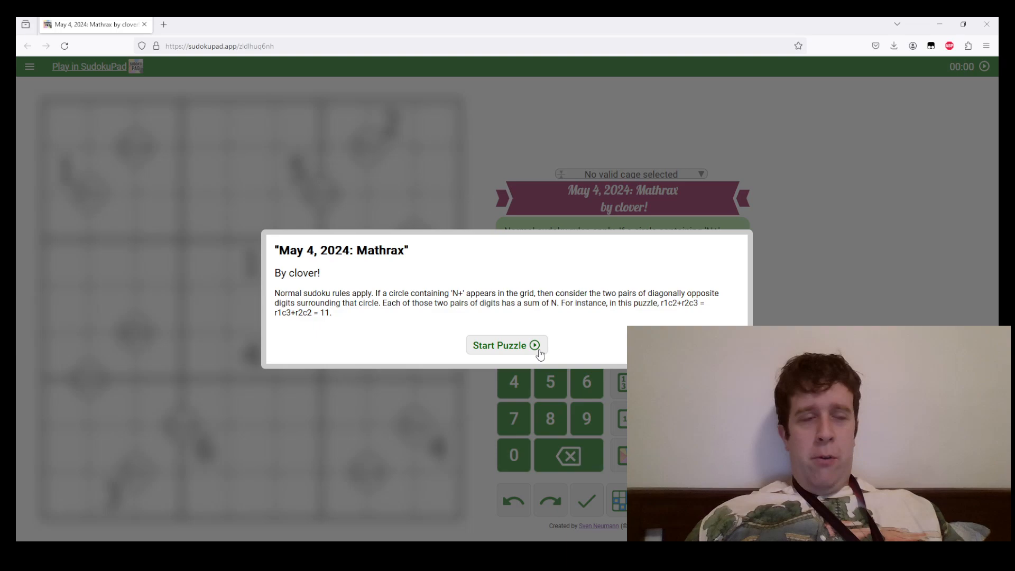
Step: Start the puzzle and study the cells around the 5+ and 11+ circles in the top-left box
click(507, 345)
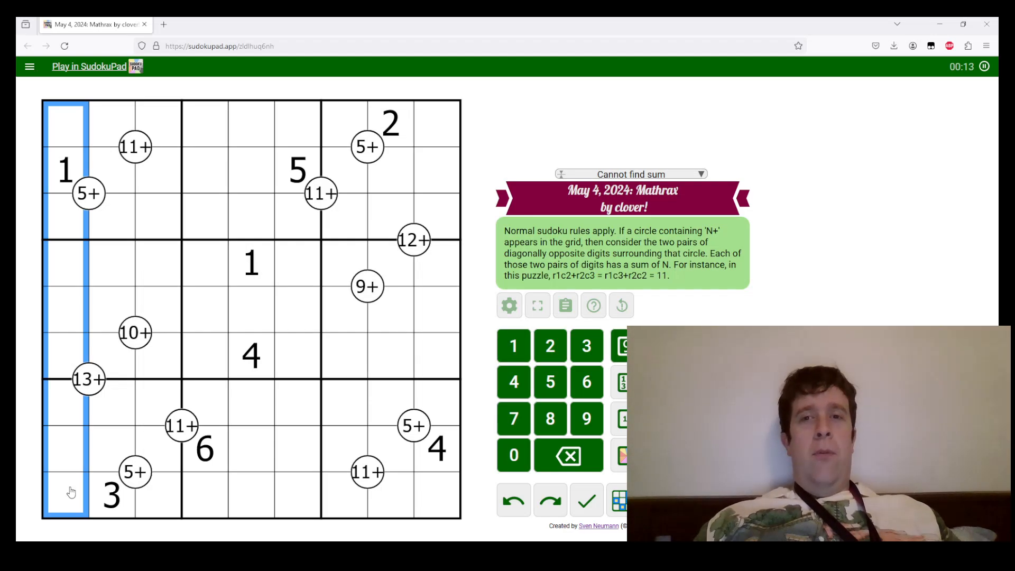
mouse_move(125, 381)
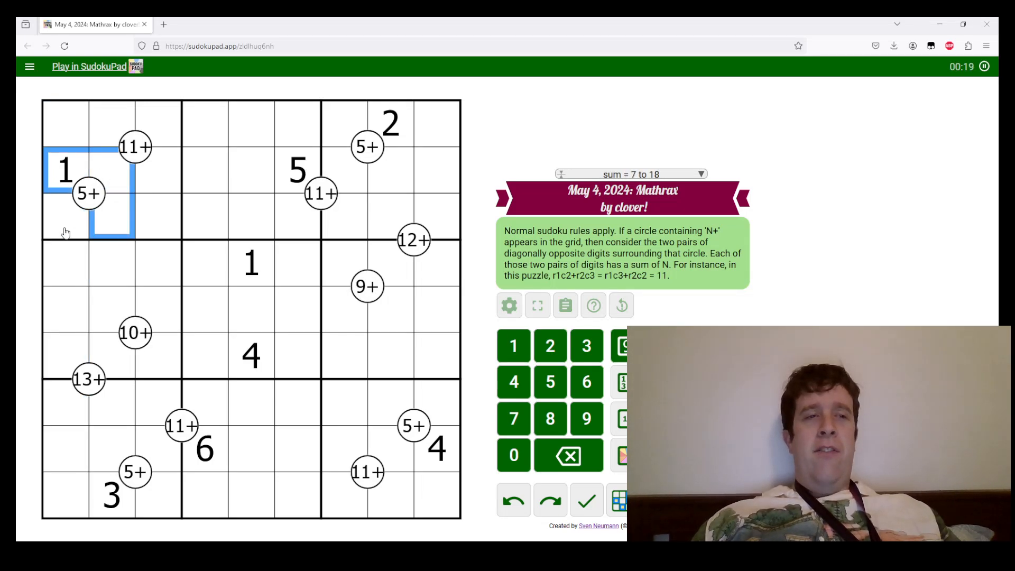
click(111, 216)
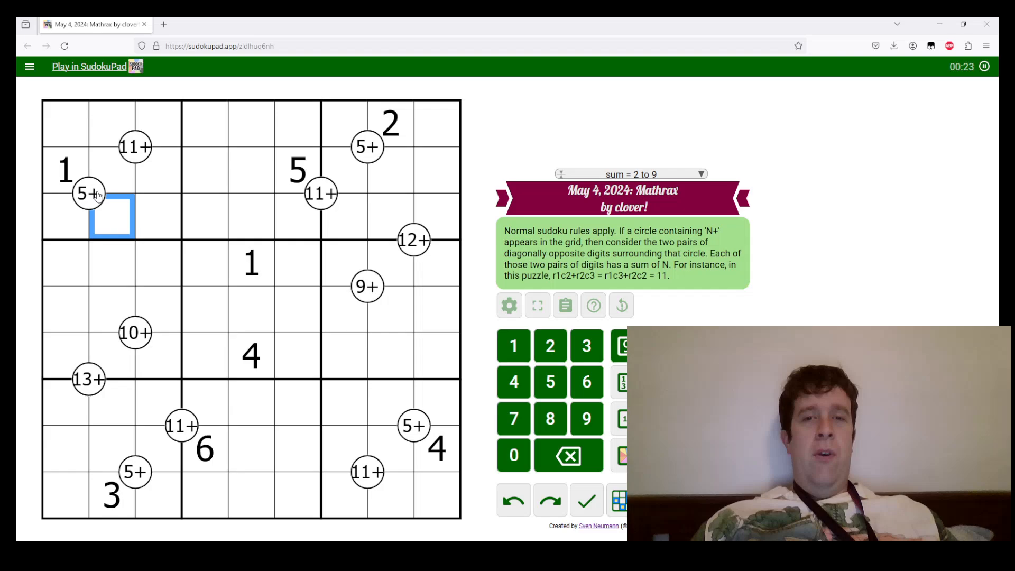
click(64, 168)
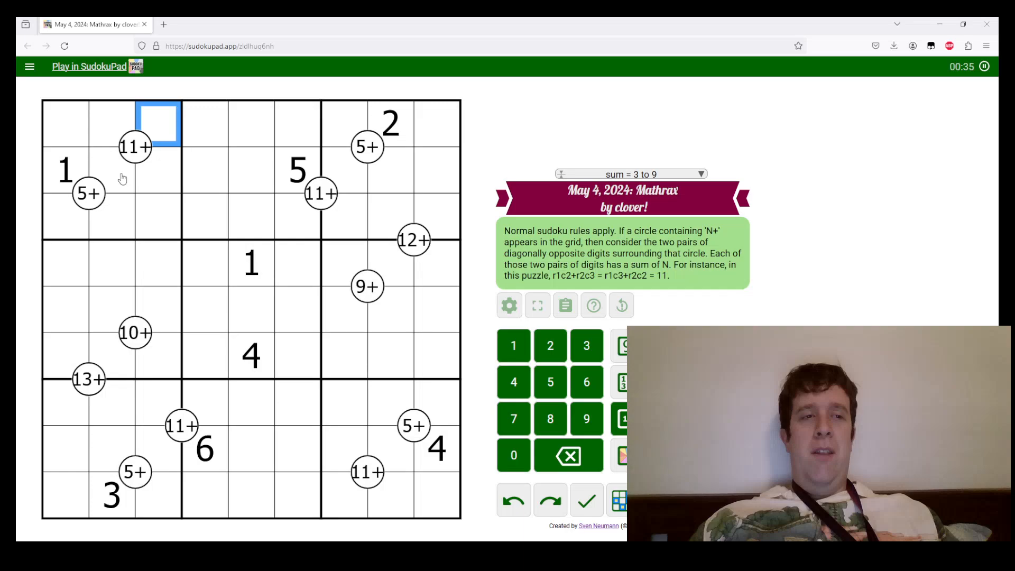
click(113, 178)
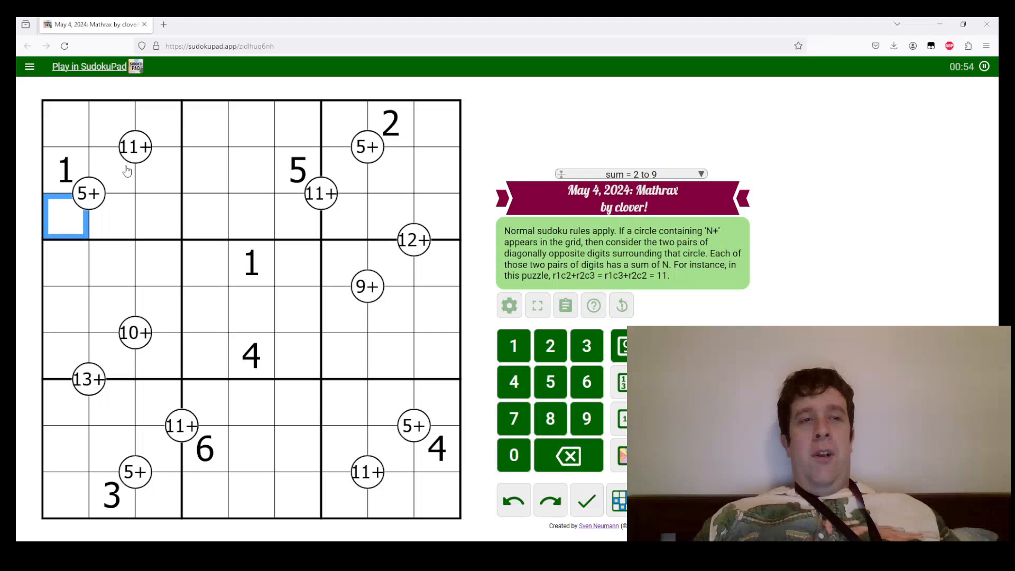
Step: Enter 9 and further digits in the top-left box cells around the 5+ and 11+ circles
click(111, 170)
text(4)
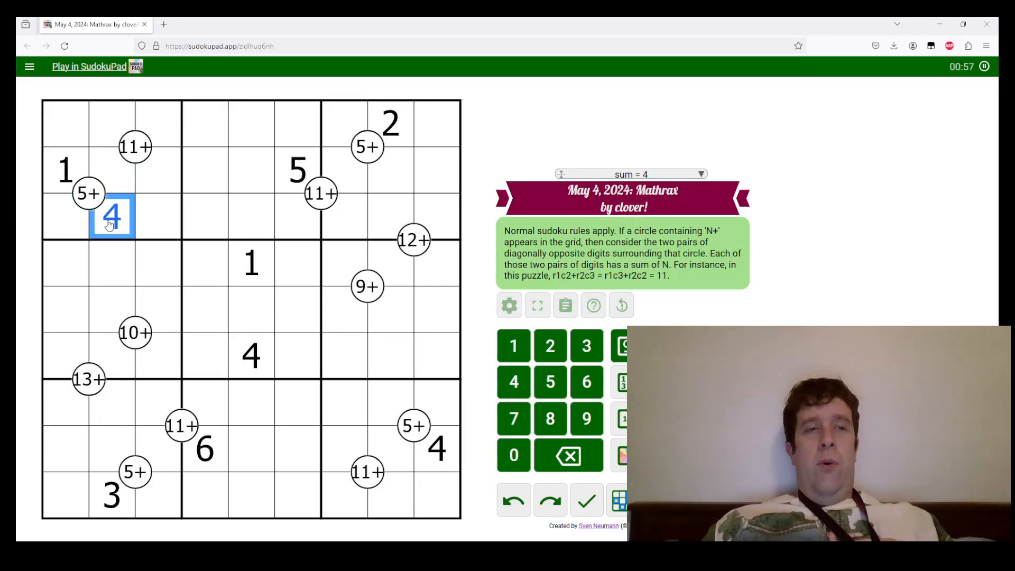
click(64, 216)
text(3)
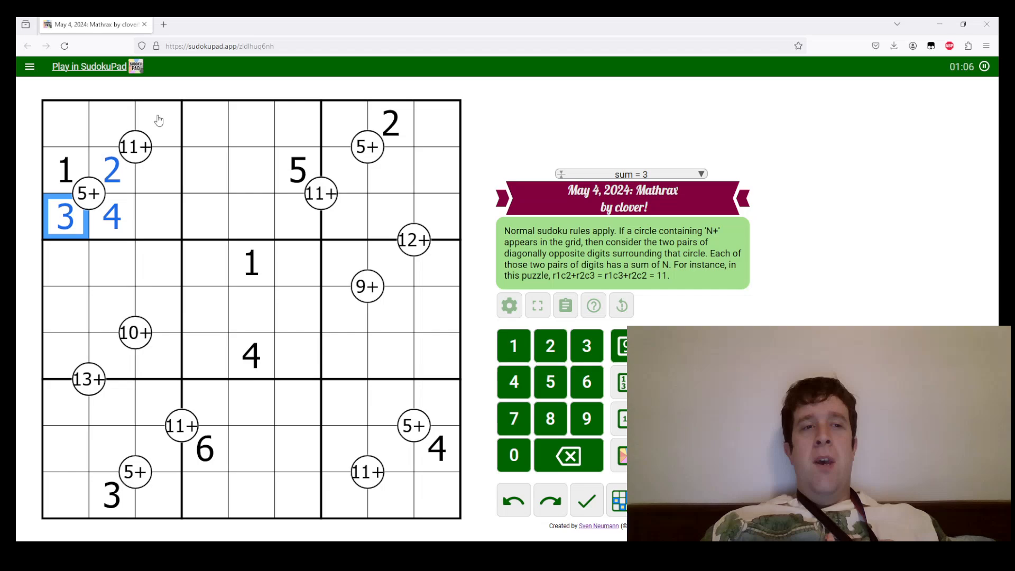
text(9)
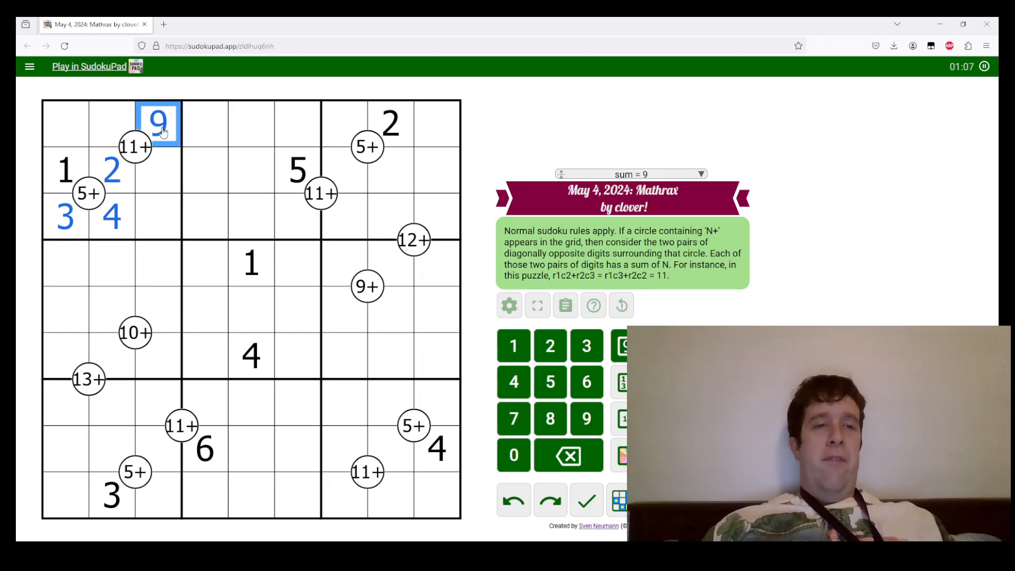
mouse_move(206, 172)
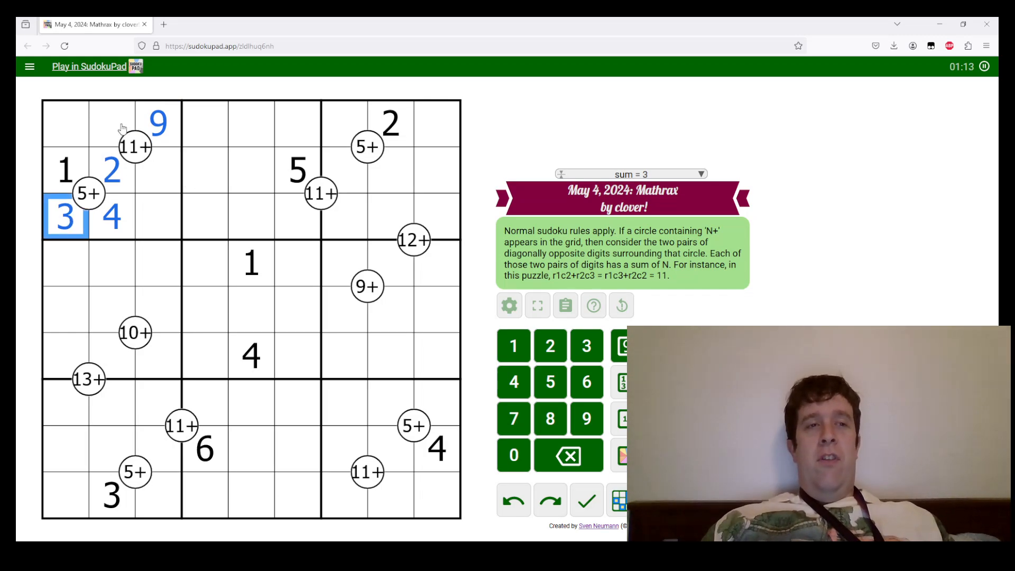
click(111, 217)
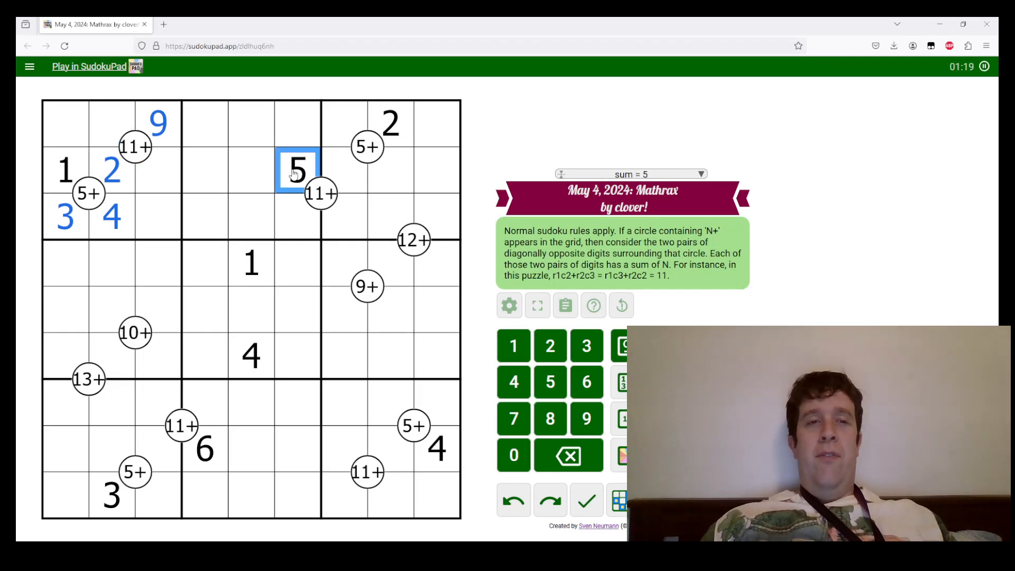
click(110, 123)
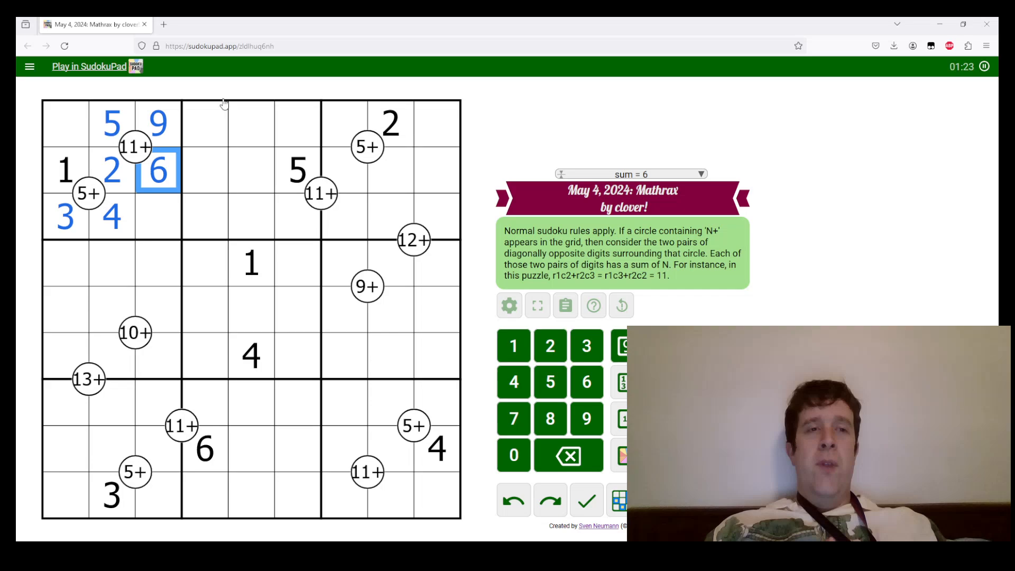
Step: Enter 3 and 4 in the remaining top-left box cells to complete it
click(340, 170)
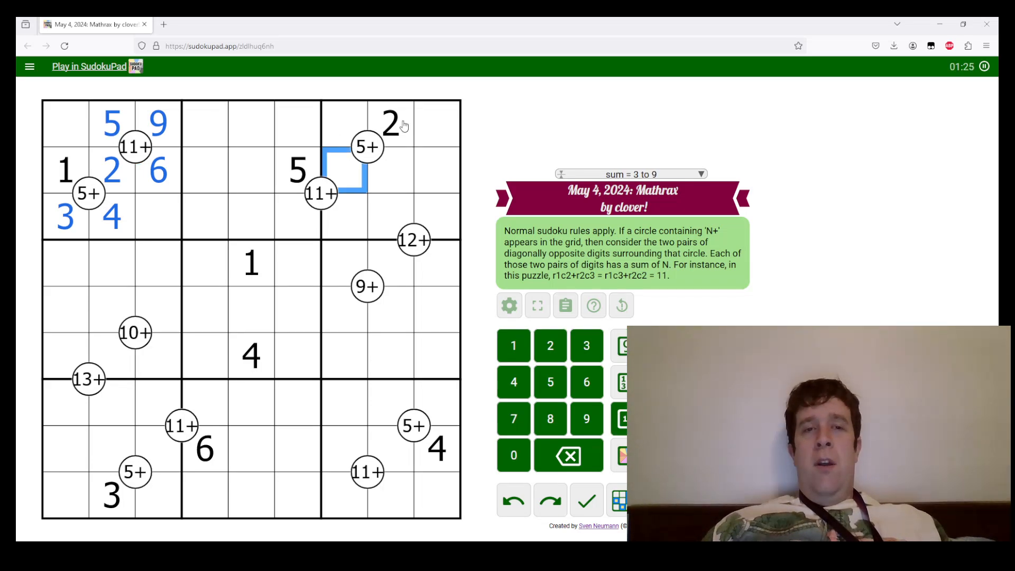
text(3)
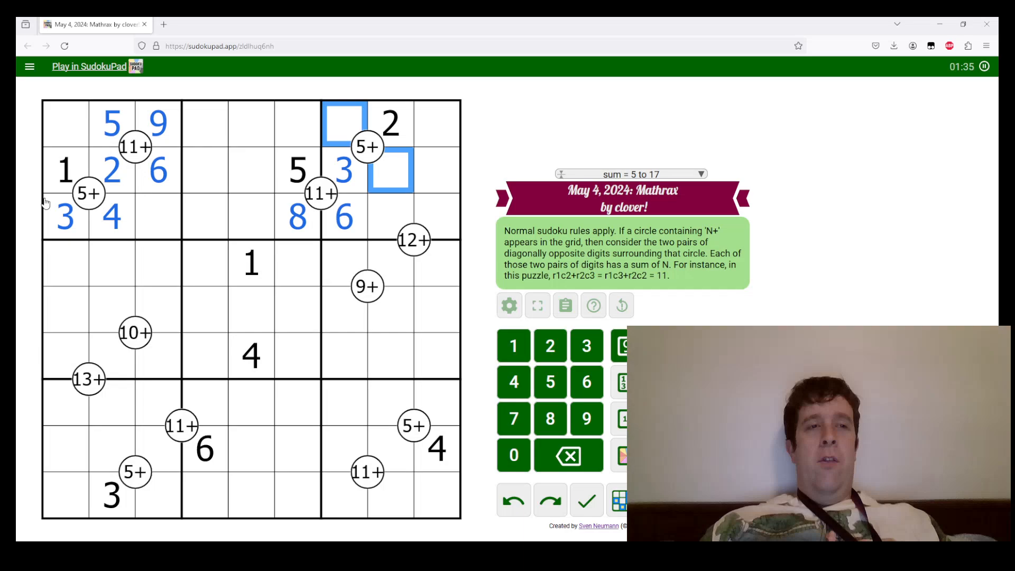
click(345, 123)
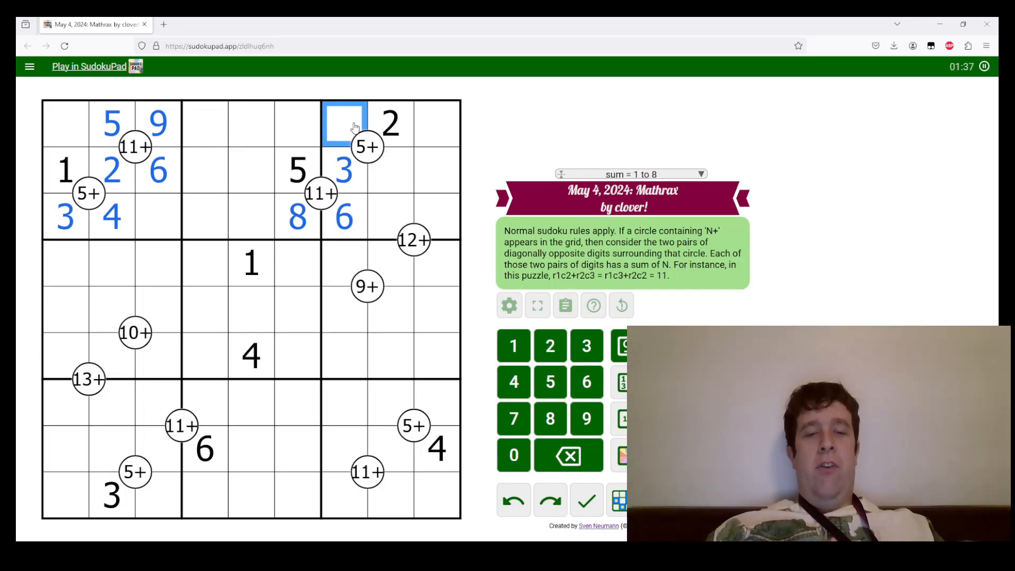
text(4)
click(159, 216)
text(7)
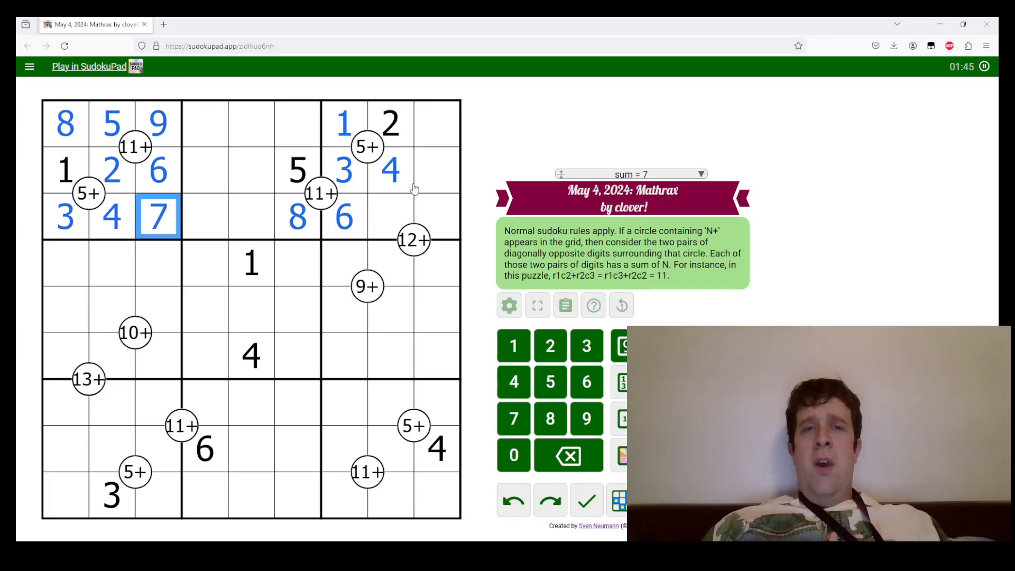
Step: Work through the top-right box cells in rows 1 and 3 and the cell below in row 4
click(389, 216)
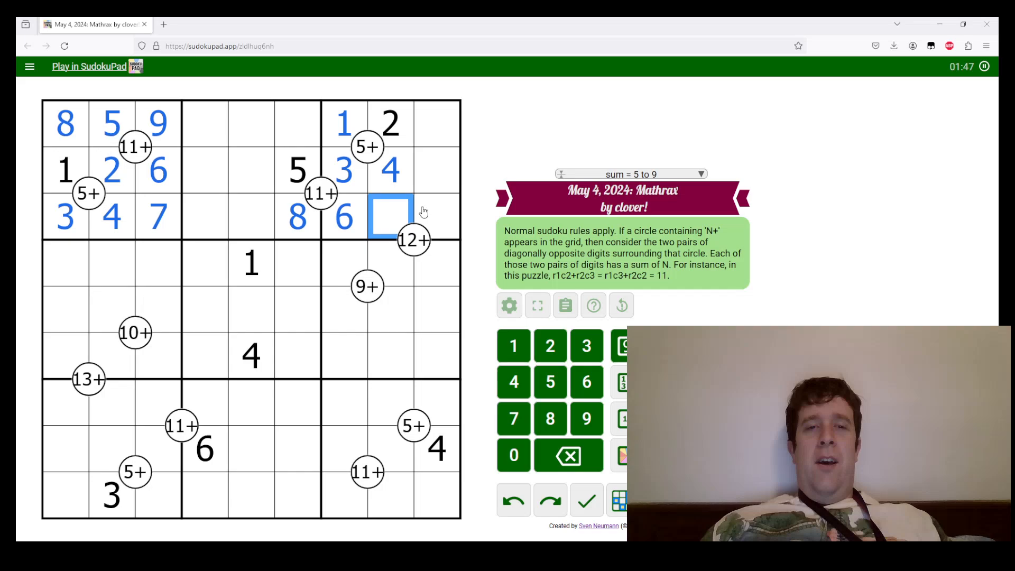
click(410, 215)
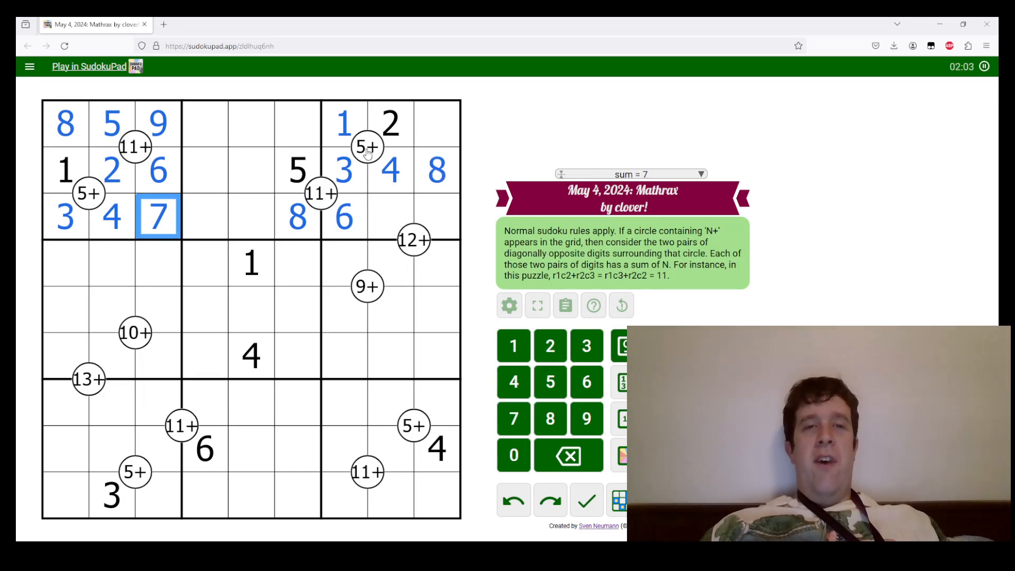
click(437, 124)
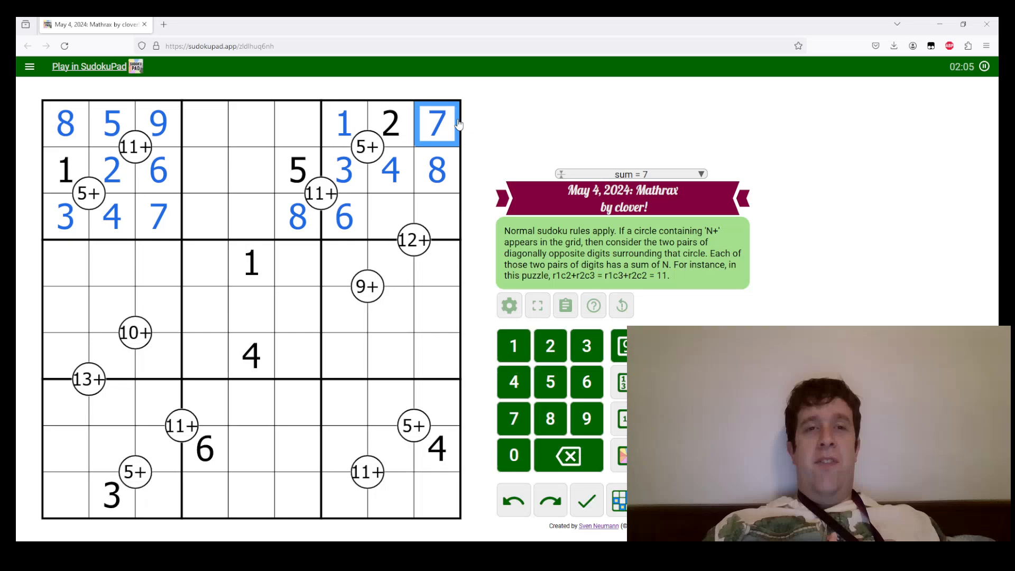
click(388, 262)
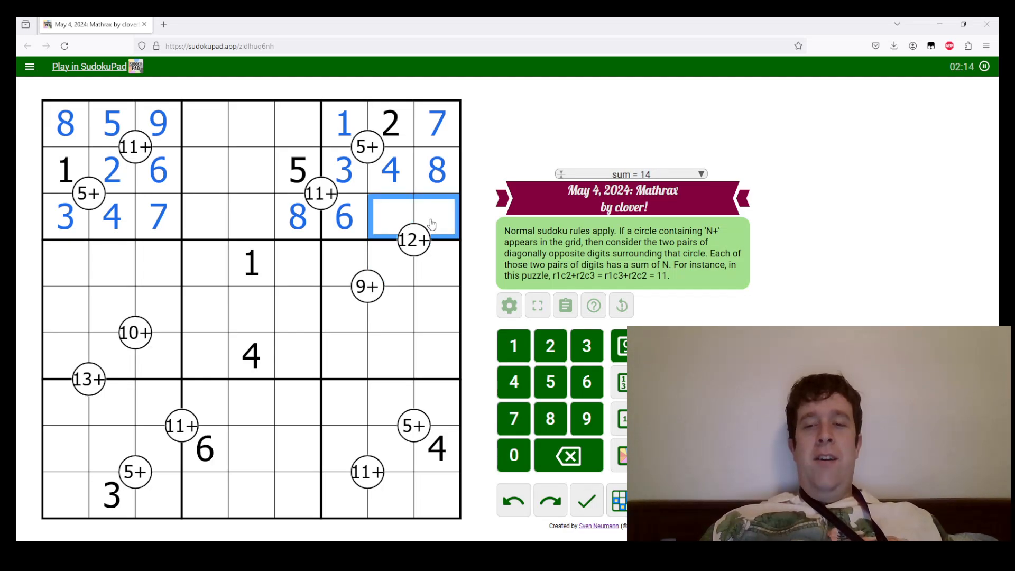
mouse_move(400, 255)
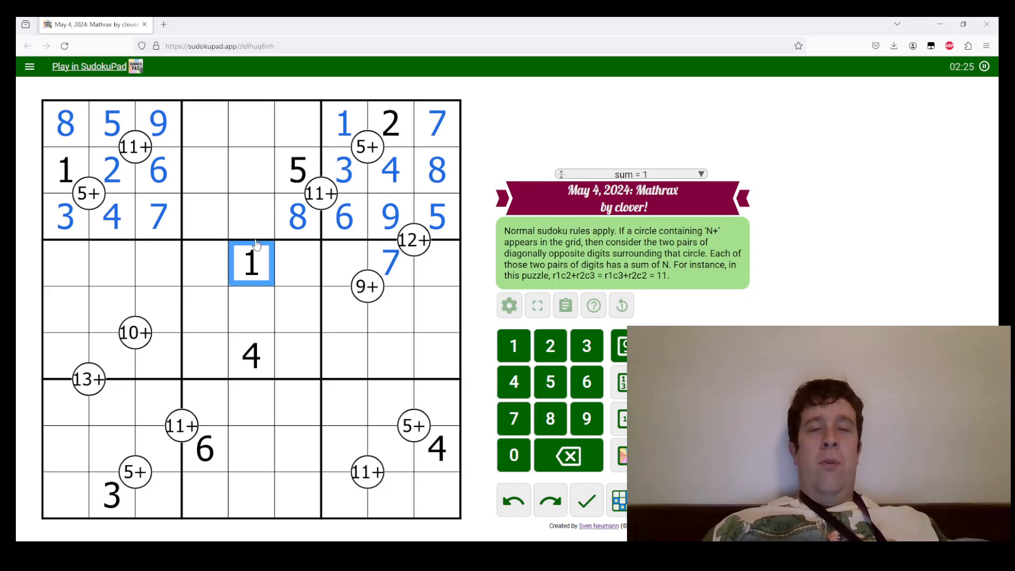
Step: Fill row 3 and add digits to the middle-right and bottom-right boxes
click(229, 217)
text(2)
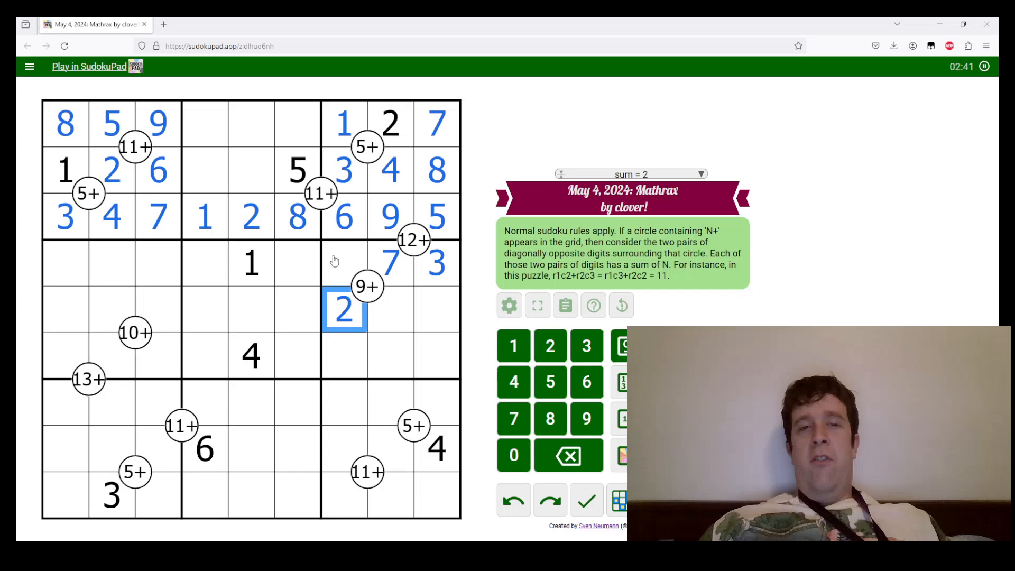
click(344, 262)
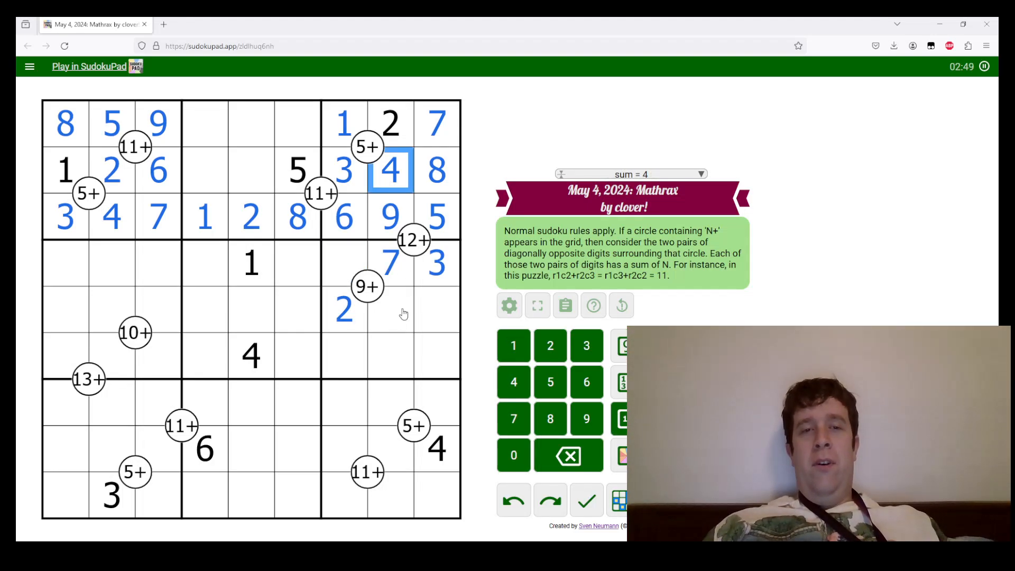
click(437, 448)
text(5)
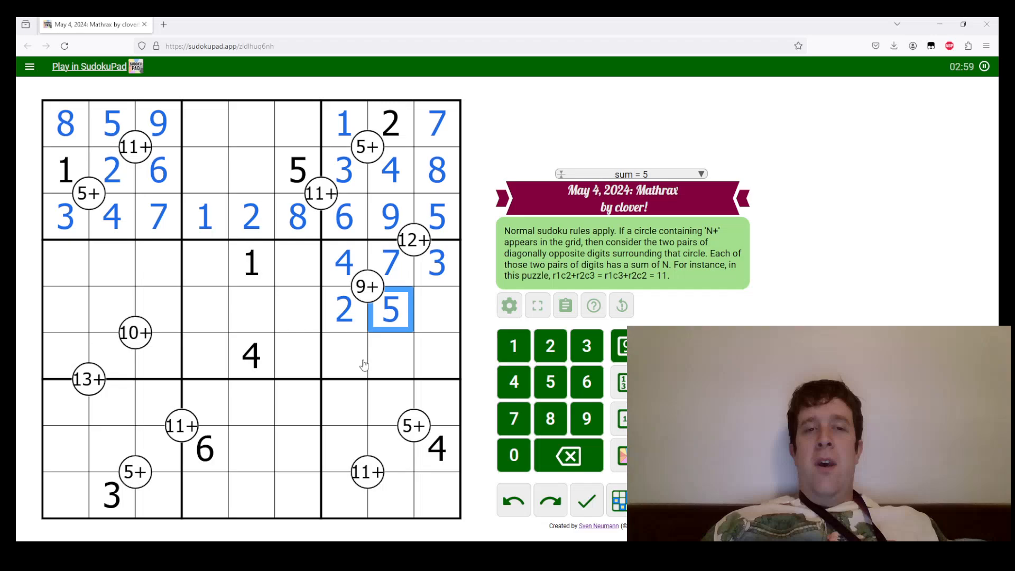
mouse_move(403, 423)
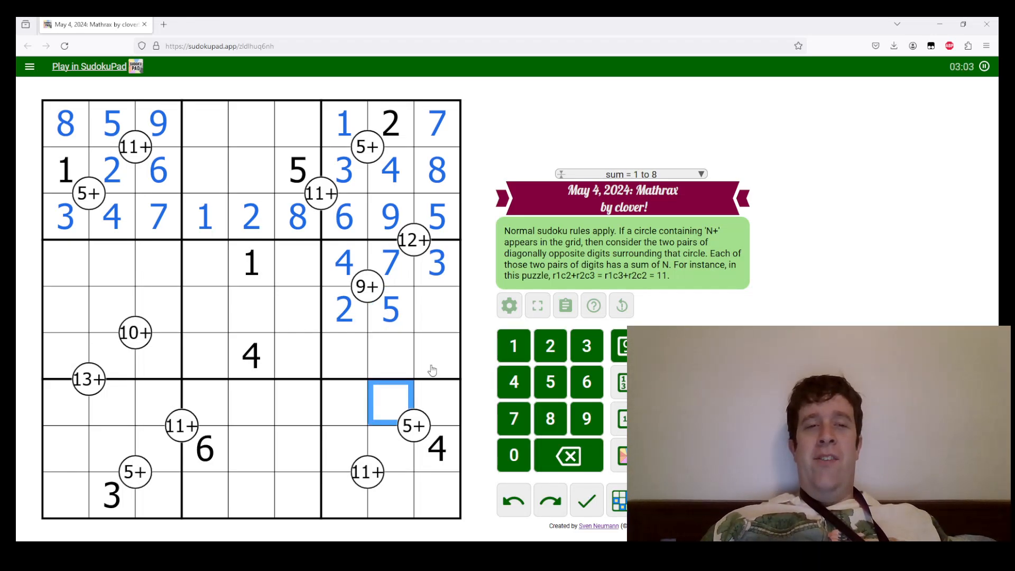
mouse_move(310, 292)
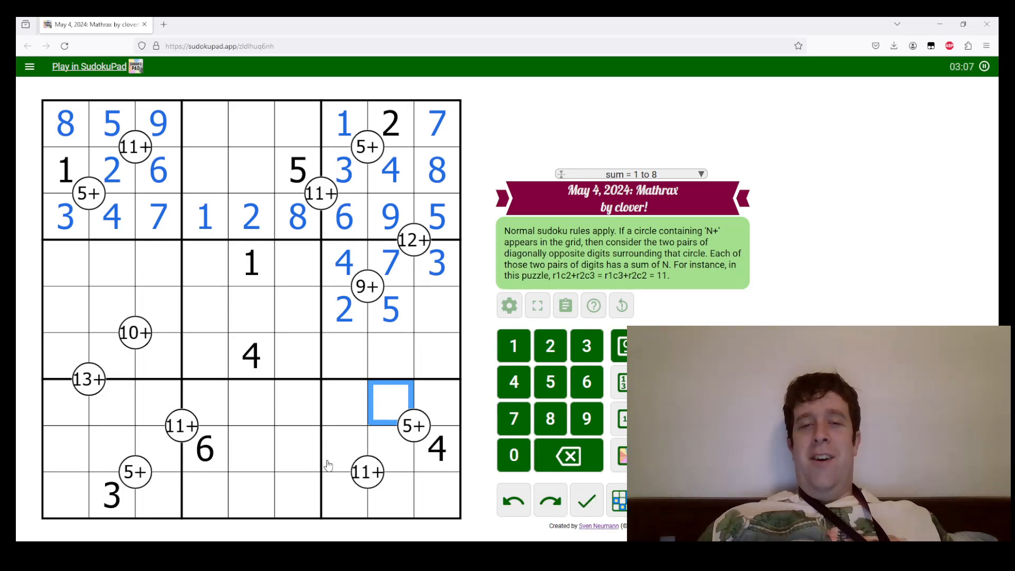
mouse_move(389, 427)
text(1)
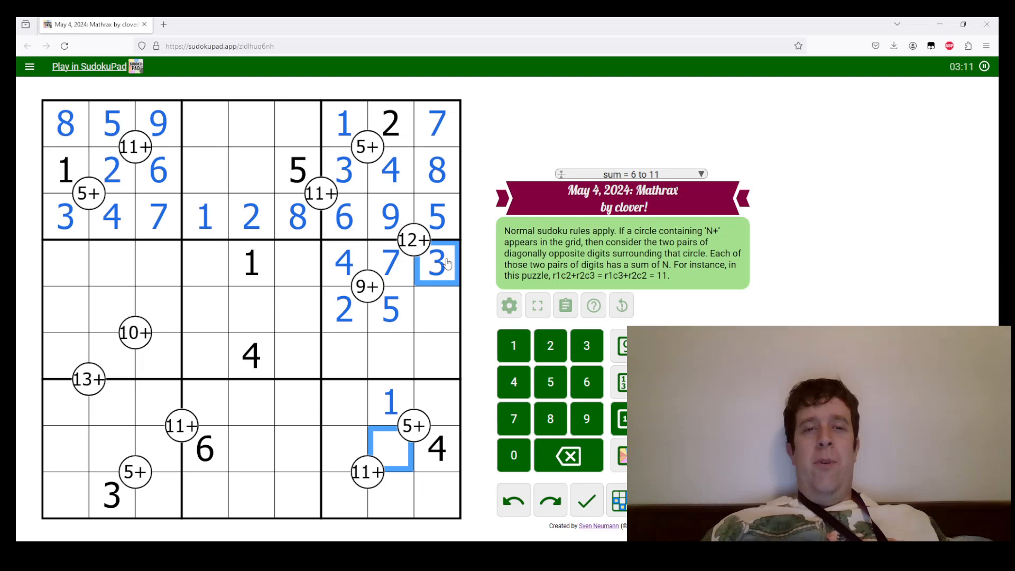
Step: Enter 3 to finish the bottom-right box and 1 in the bottom-left box
click(437, 403)
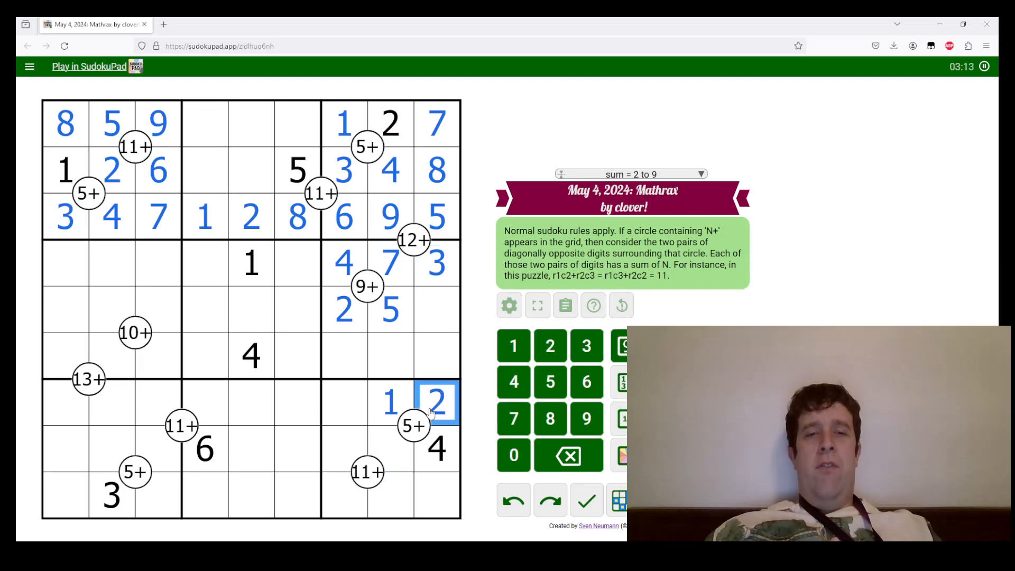
text(3)
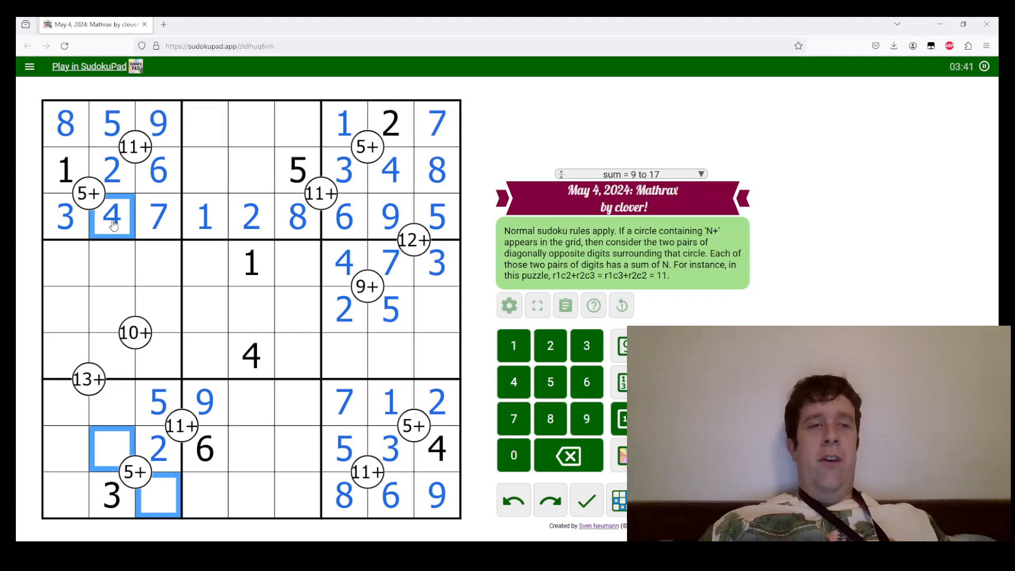
click(436, 449)
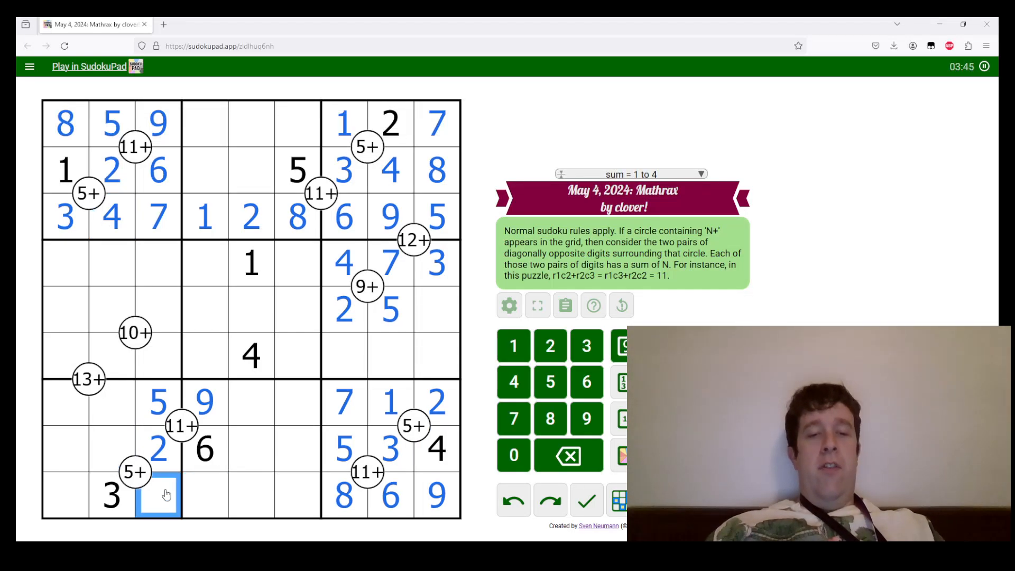
text(1)
text(4)
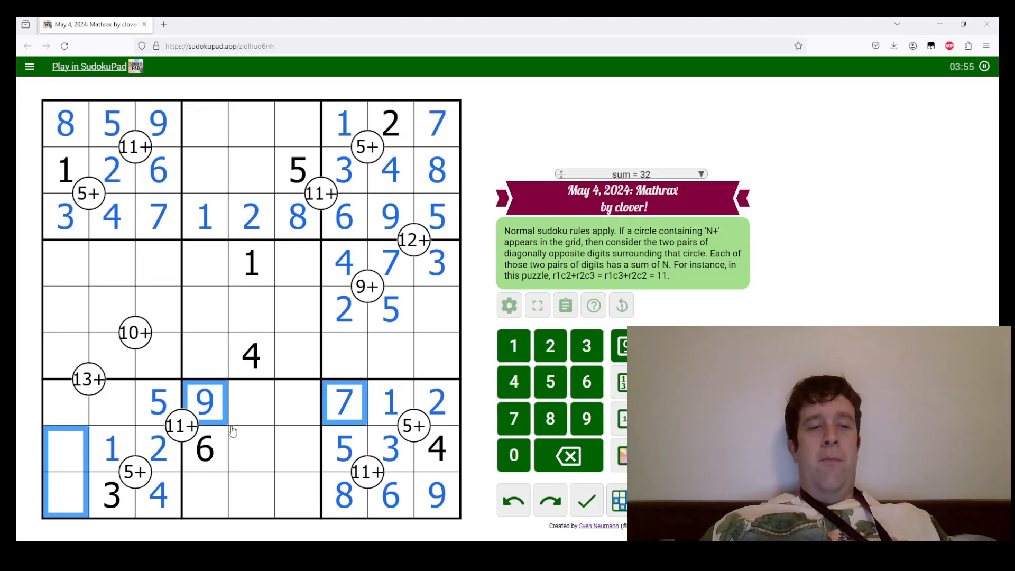
mouse_move(313, 509)
text(9)
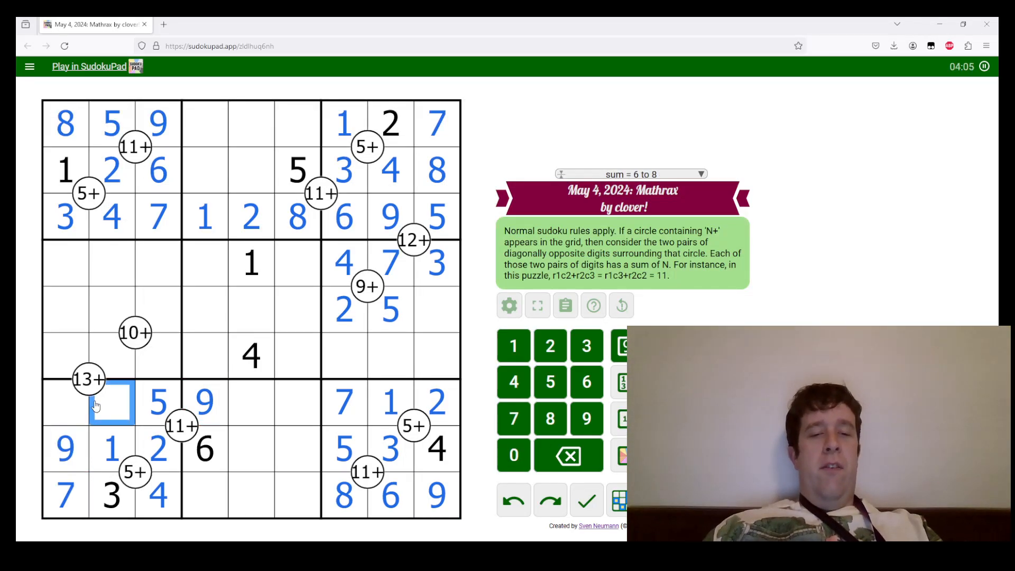
Step: Enter 6, 3, 8 and 9 to finish the middle-left and middle-right boxes
text(6)
click(113, 356)
text(7)
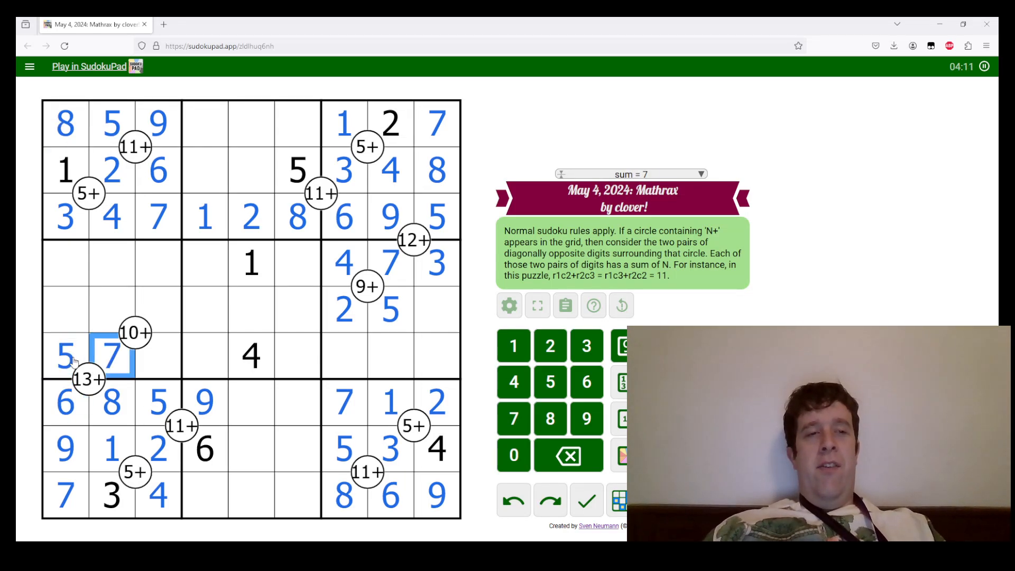
click(158, 310)
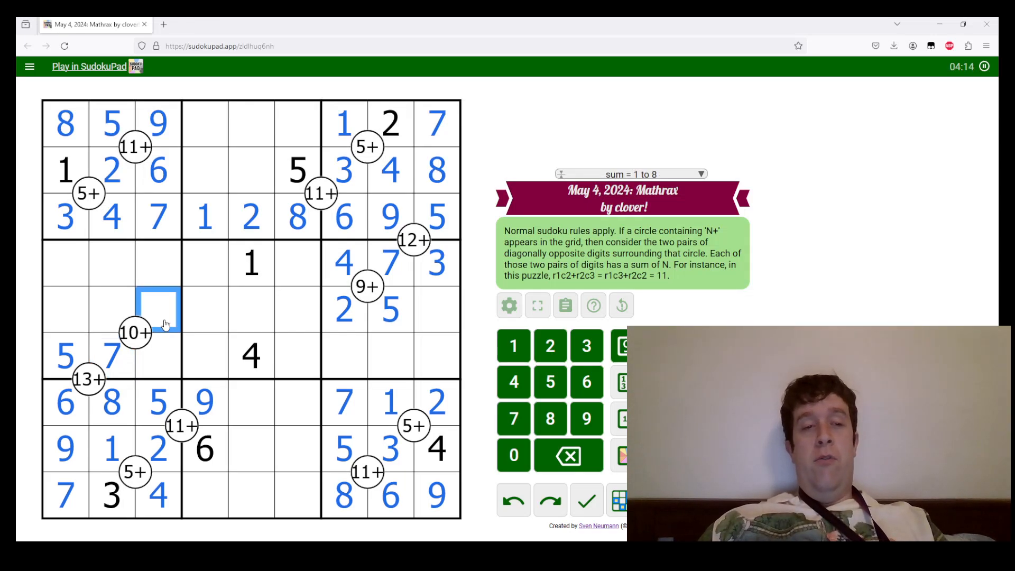
key(3)
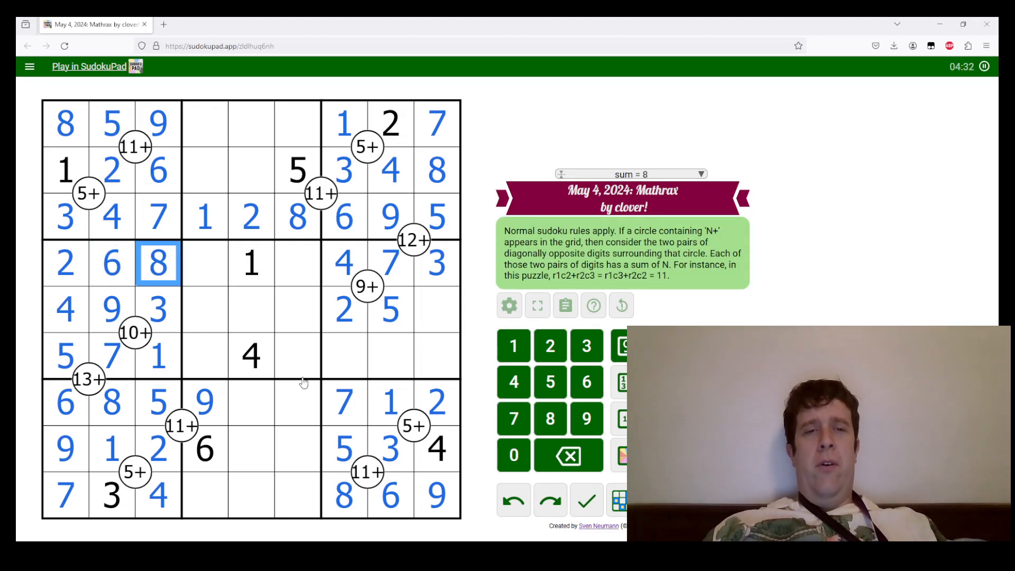
click(345, 357)
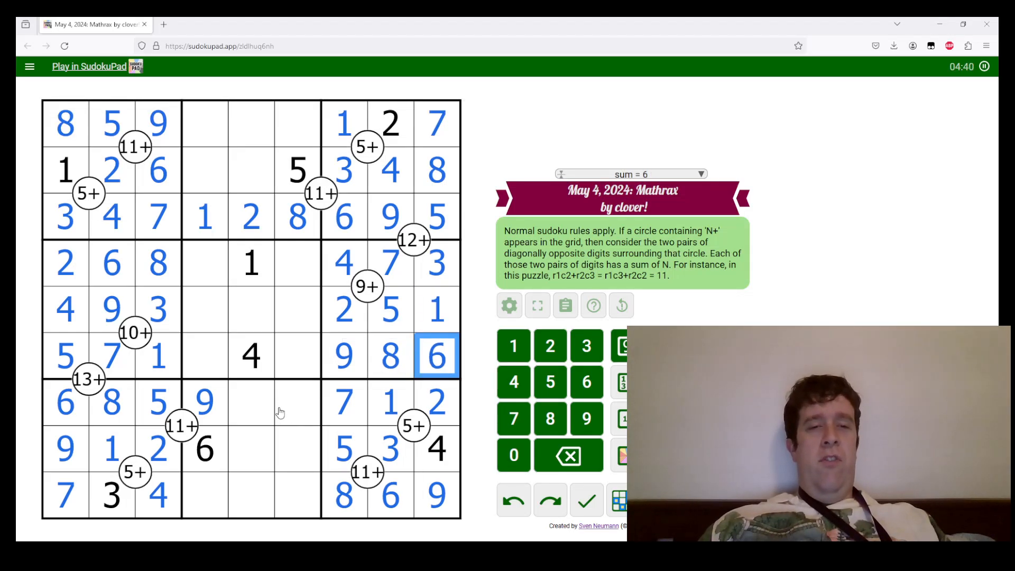
text(8)
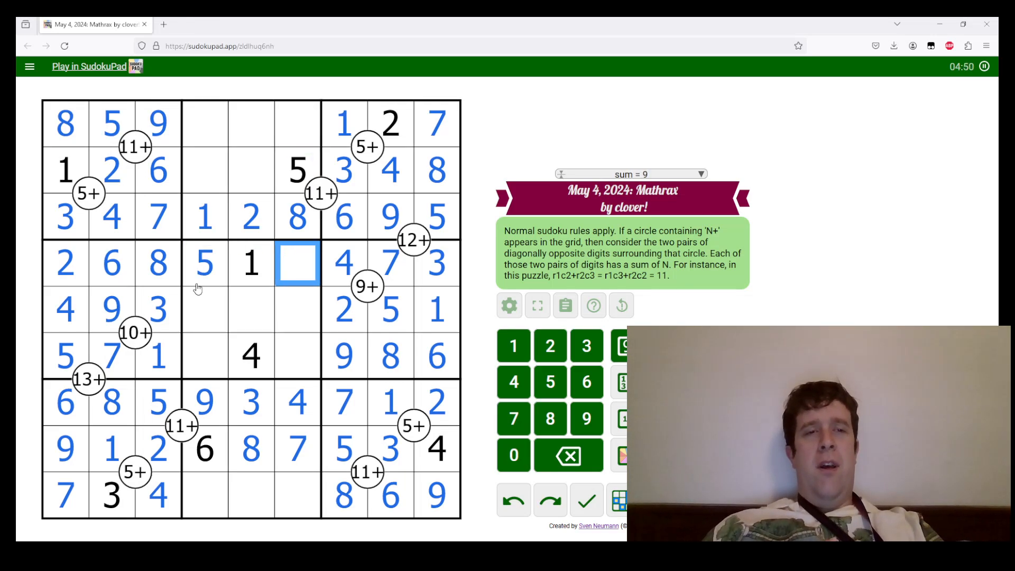
text(9)
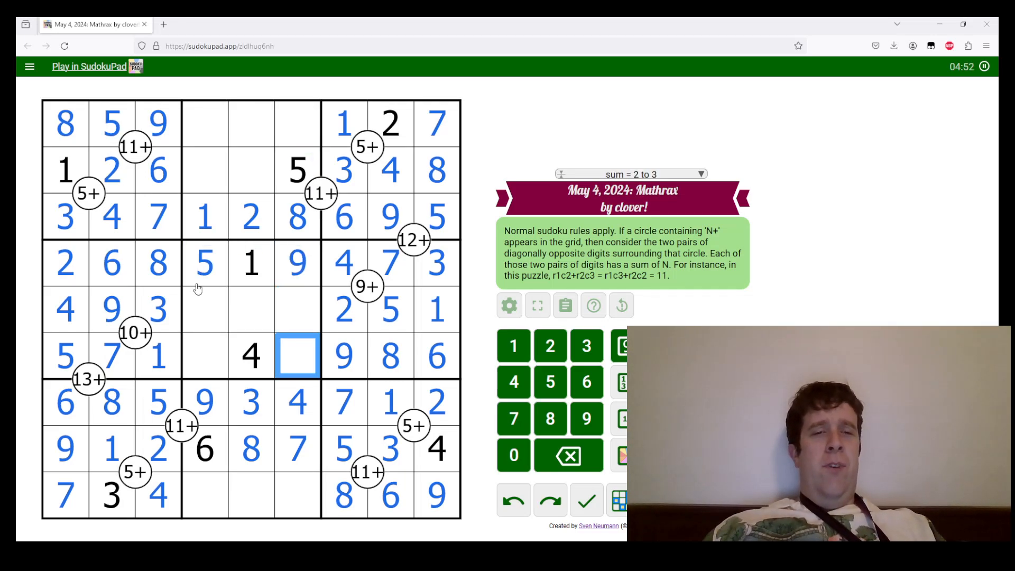